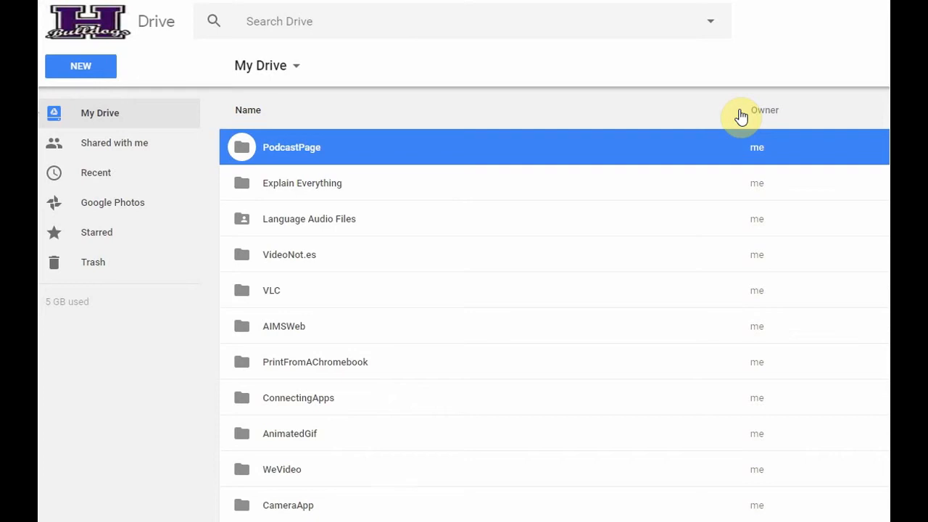
{"action": "mouse_move", "coordinate": [702, 157]}
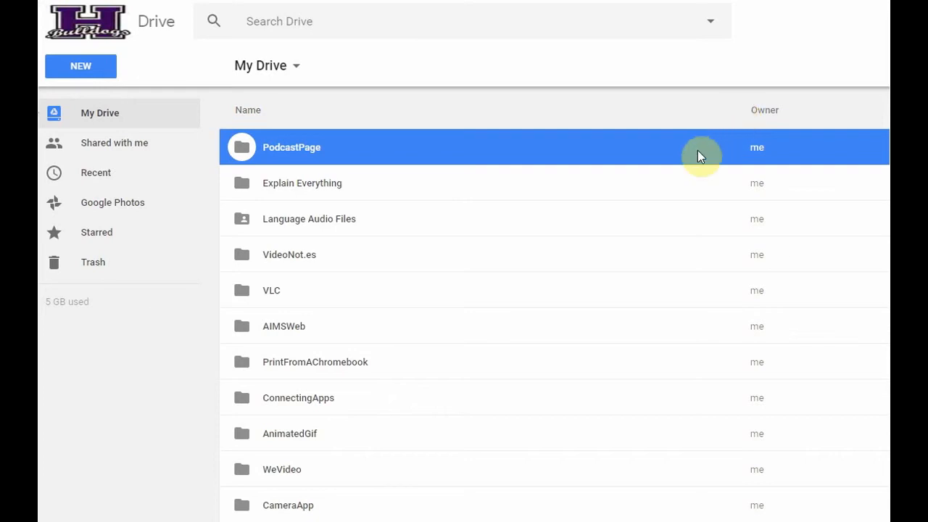
{"action": "mouse_move", "coordinate": [707, 161]}
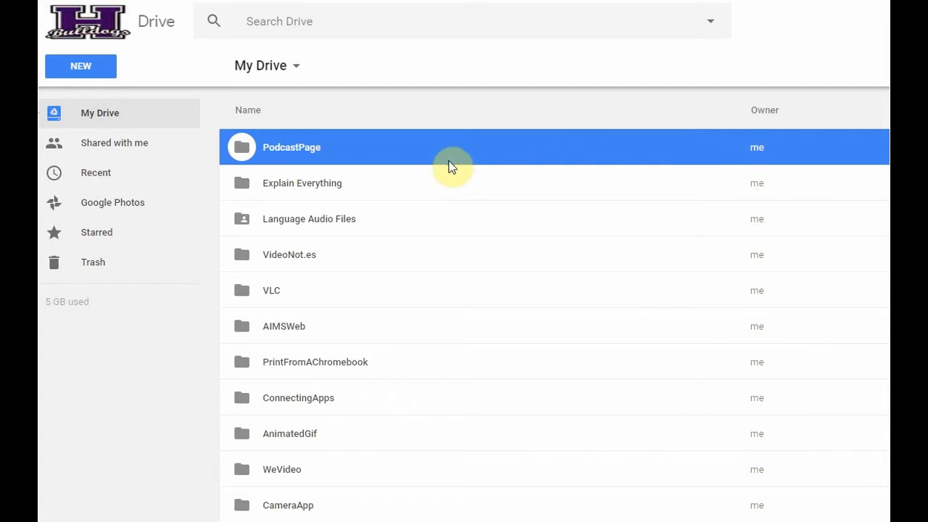
{"action": "mouse_move", "coordinate": [414, 171]}
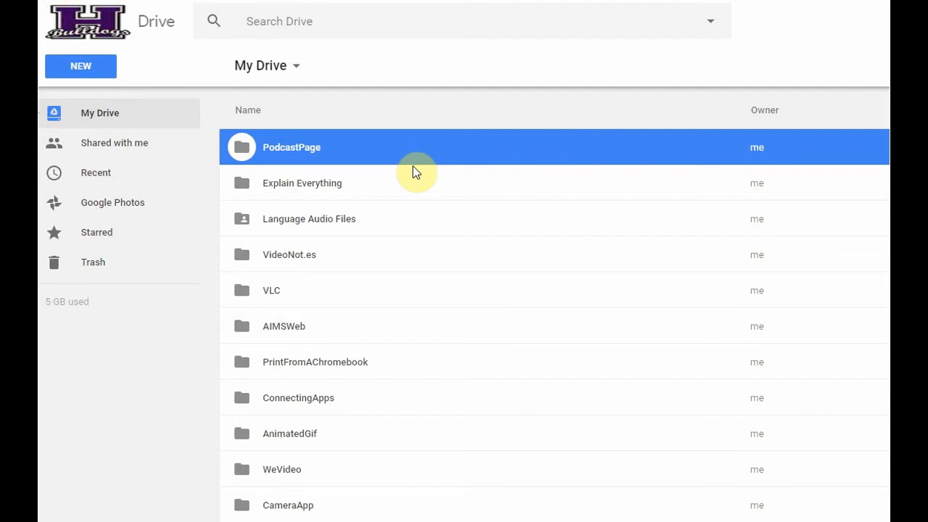
{"action": "mouse_move", "coordinate": [394, 149]}
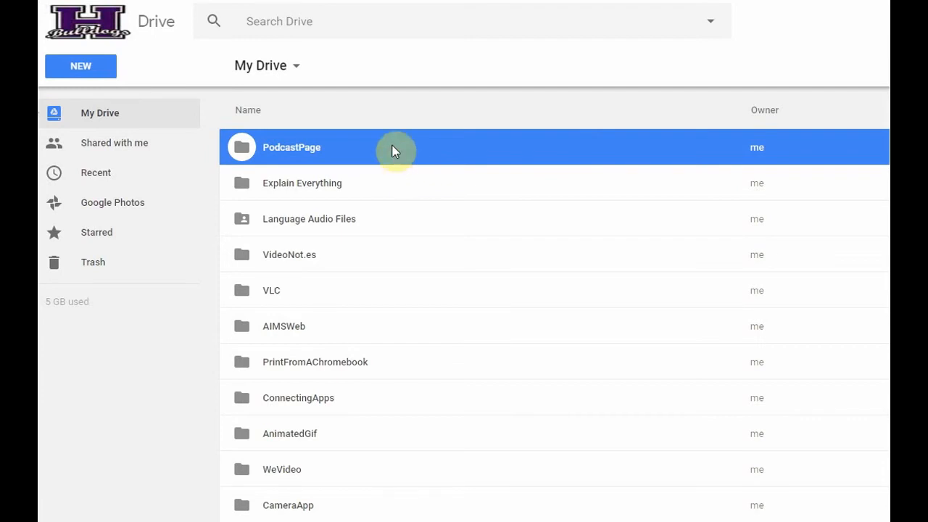
{"action": "mouse_move", "coordinate": [384, 152]}
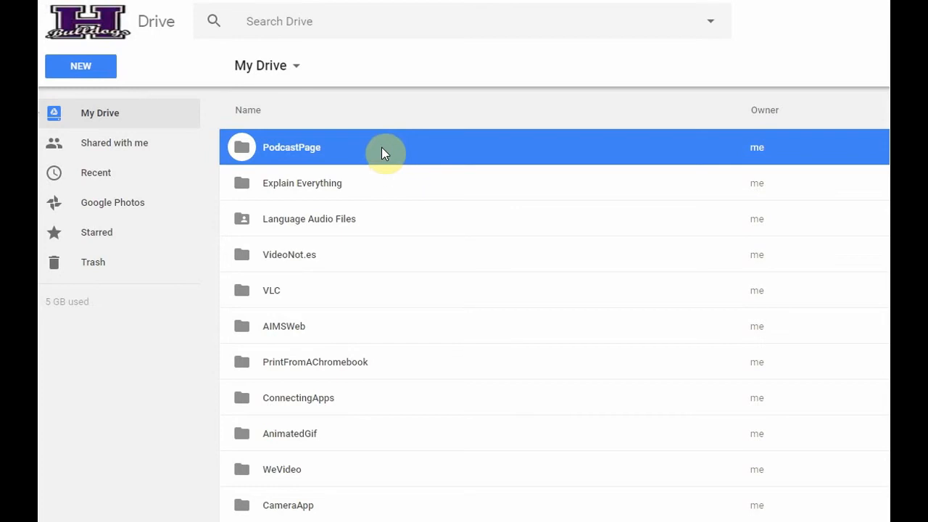
{"action": "mouse_move", "coordinate": [389, 143]}
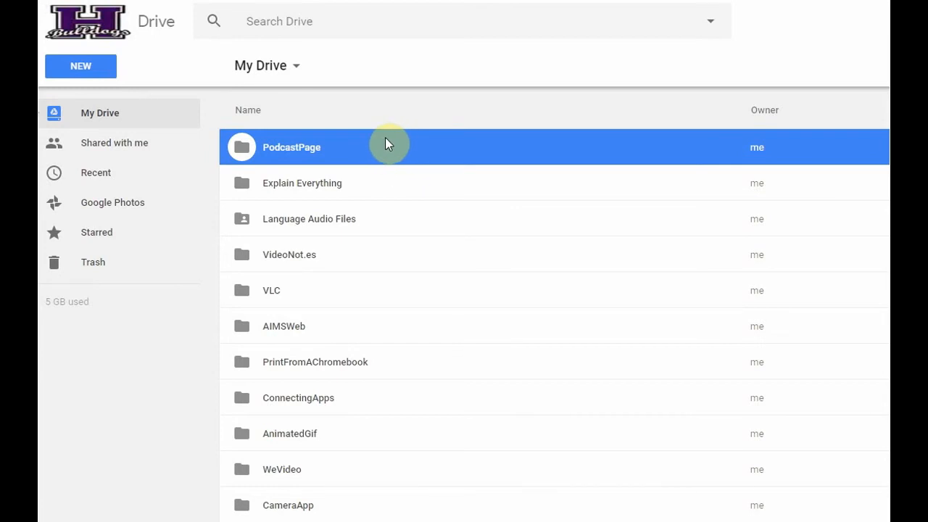
{"action": "mouse_move", "coordinate": [386, 165]}
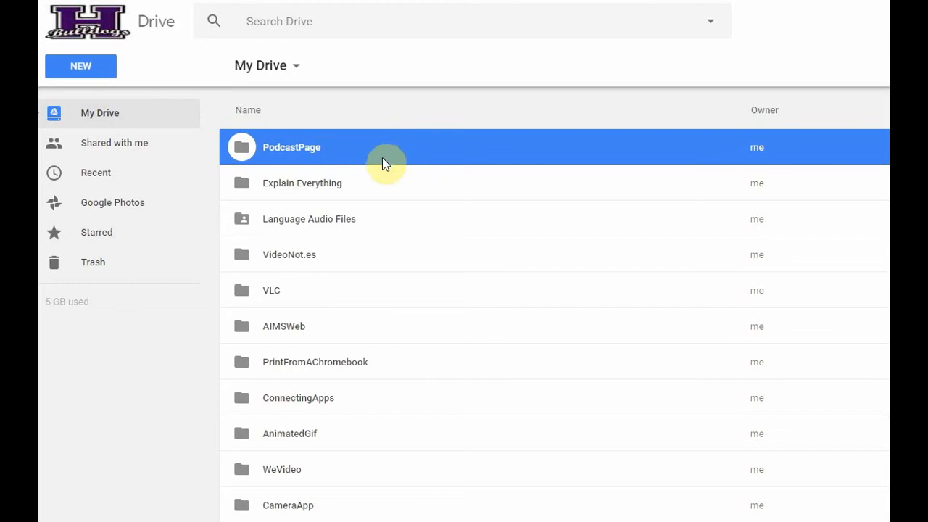
{"action": "mouse_move", "coordinate": [383, 151]}
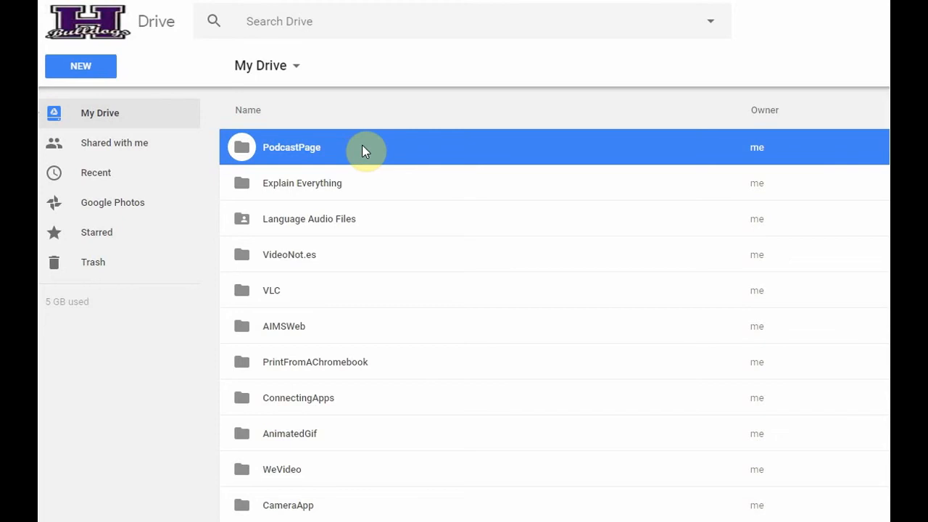
{"action": "mouse_move", "coordinate": [293, 157]}
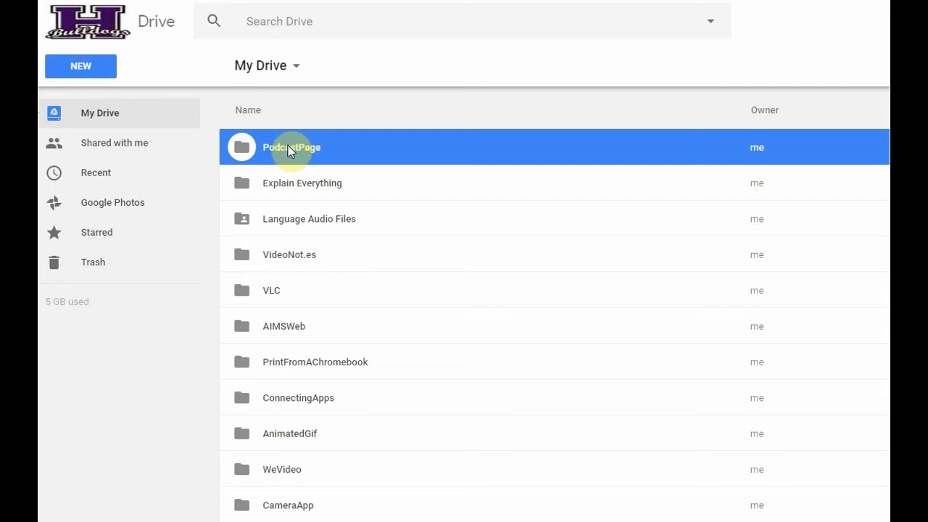
- Share the PodcastPage folder and go into its Advanced sharing settings
{"action": "right_click", "coordinate": [290, 148]}
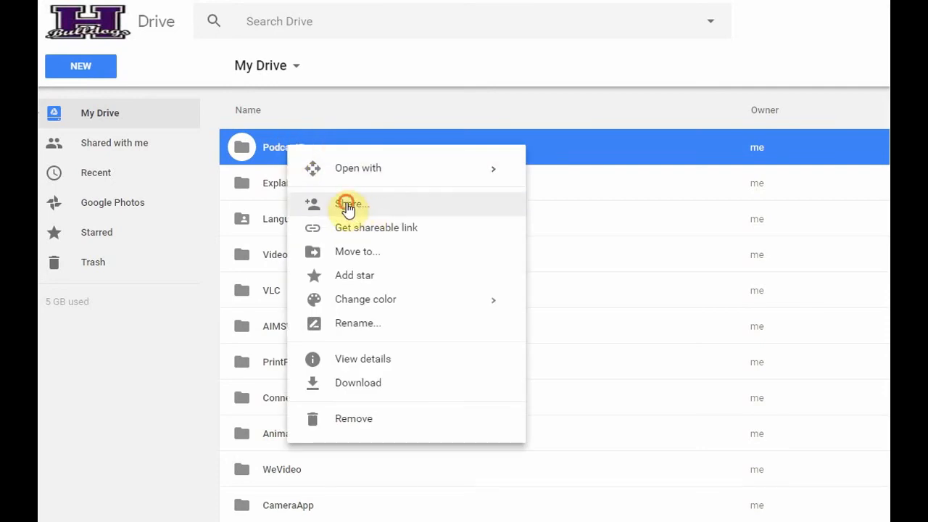
{"action": "left_click", "coordinate": [351, 204]}
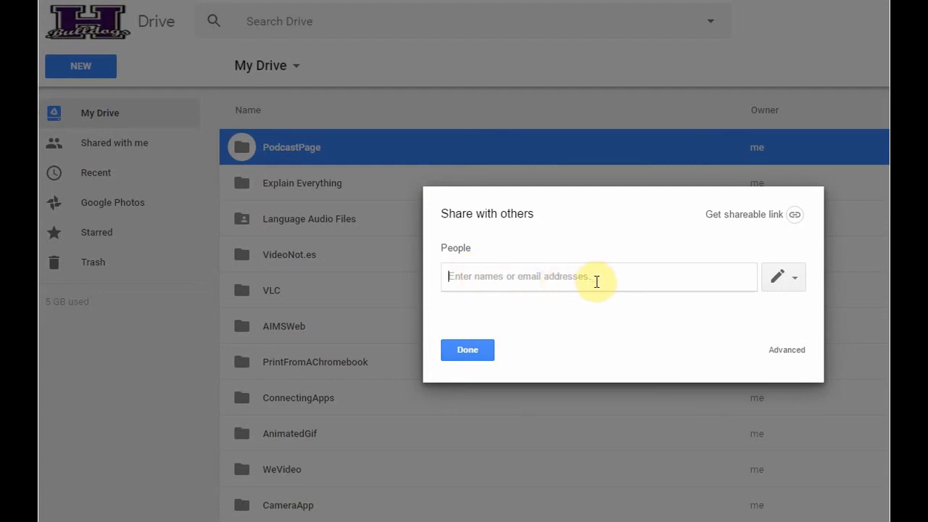
{"action": "mouse_move", "coordinate": [609, 279]}
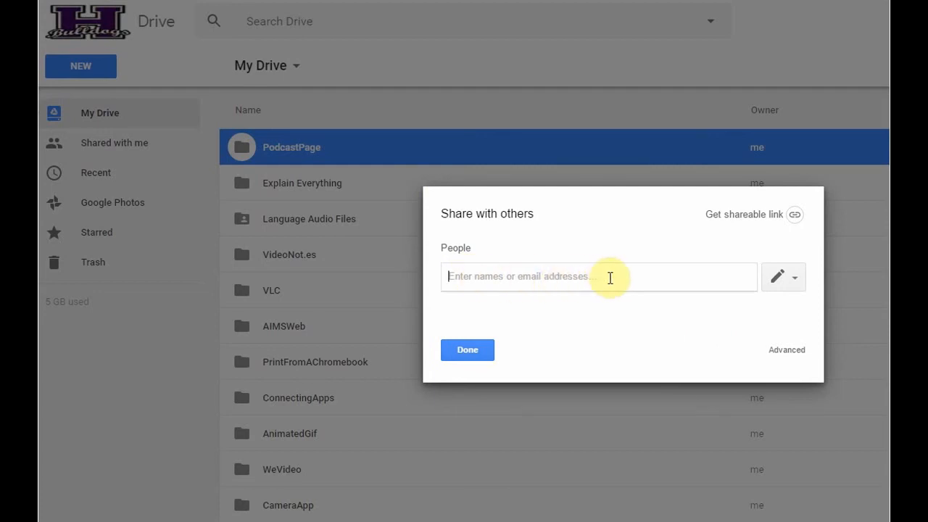
{"action": "mouse_move", "coordinate": [786, 357]}
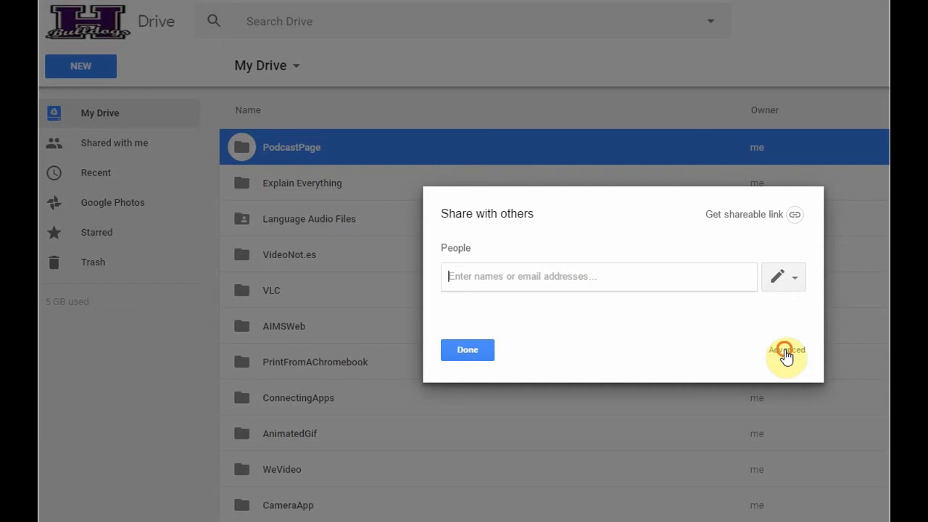
{"action": "left_click", "coordinate": [786, 352]}
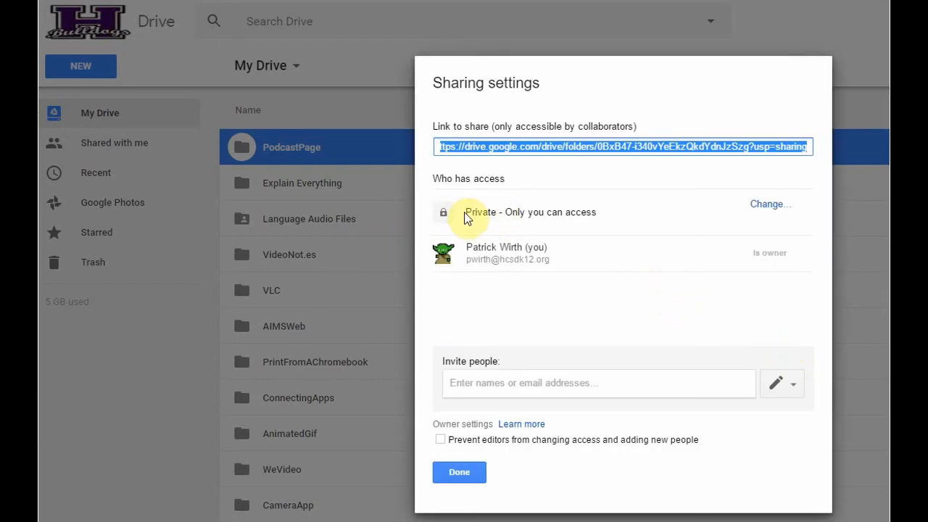
{"action": "mouse_move", "coordinate": [545, 232]}
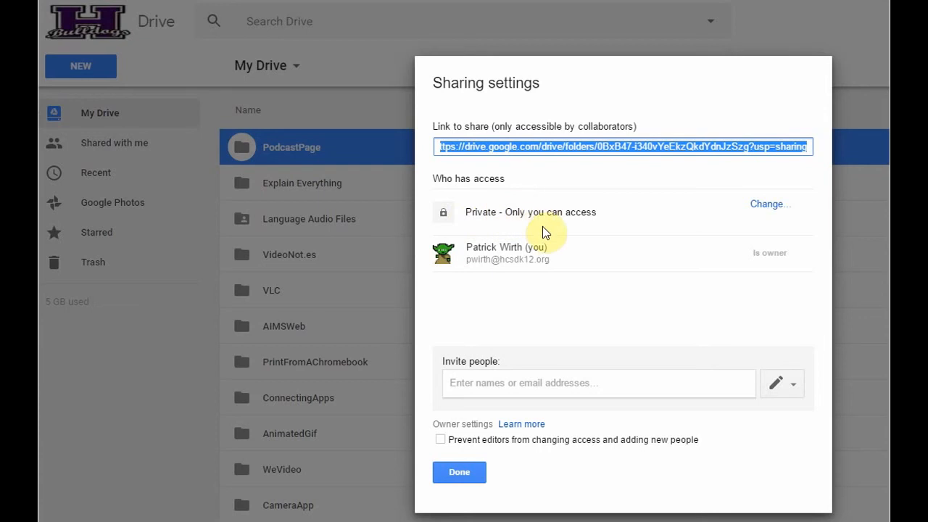
{"action": "mouse_move", "coordinate": [769, 212]}
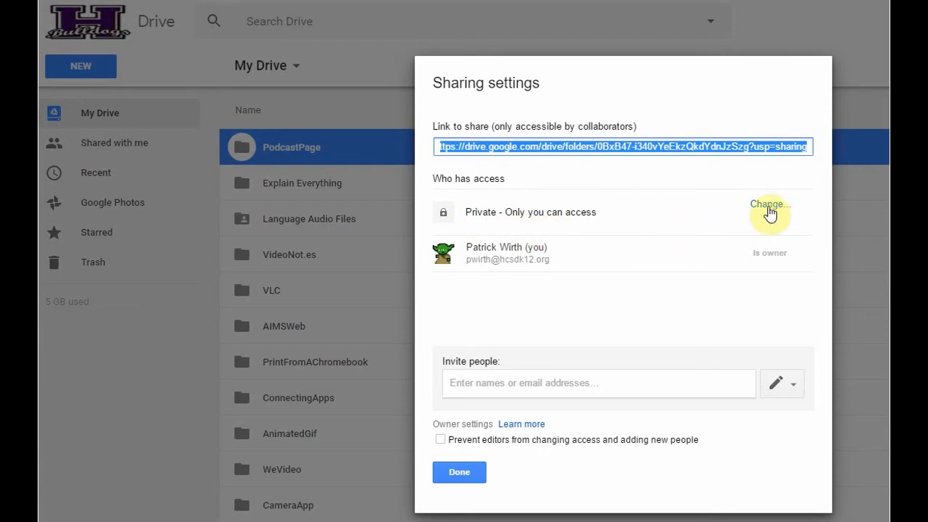
- Change who can access the folder from 'Private - Only you can access'
{"action": "left_click", "coordinate": [768, 203]}
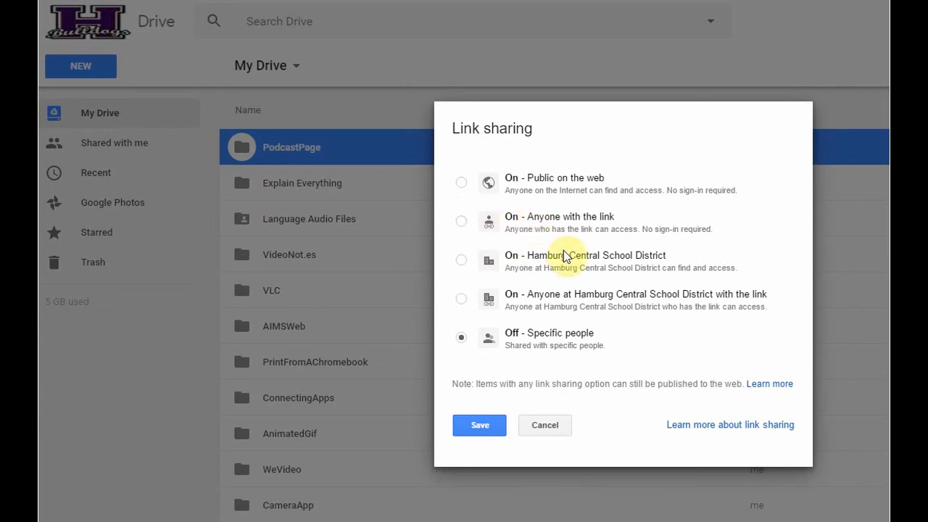
{"action": "mouse_move", "coordinate": [508, 219]}
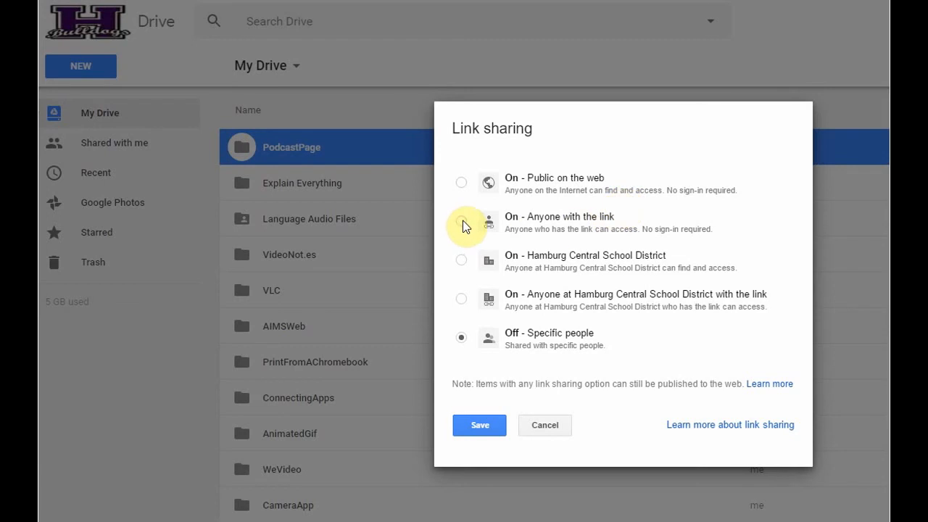
- Set link sharing to 'On - Anyone with the link' with 'Can view' access and save
{"action": "left_click", "coordinate": [462, 221]}
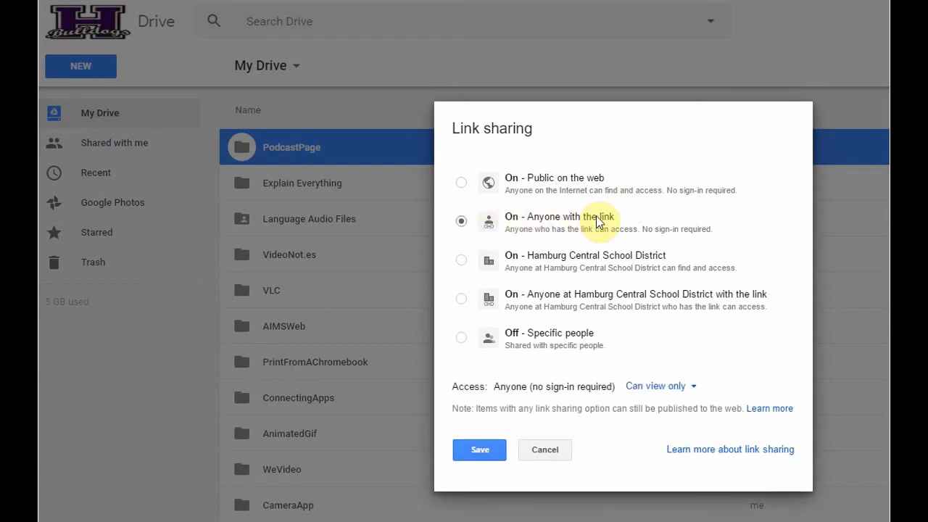
{"action": "mouse_move", "coordinate": [554, 384]}
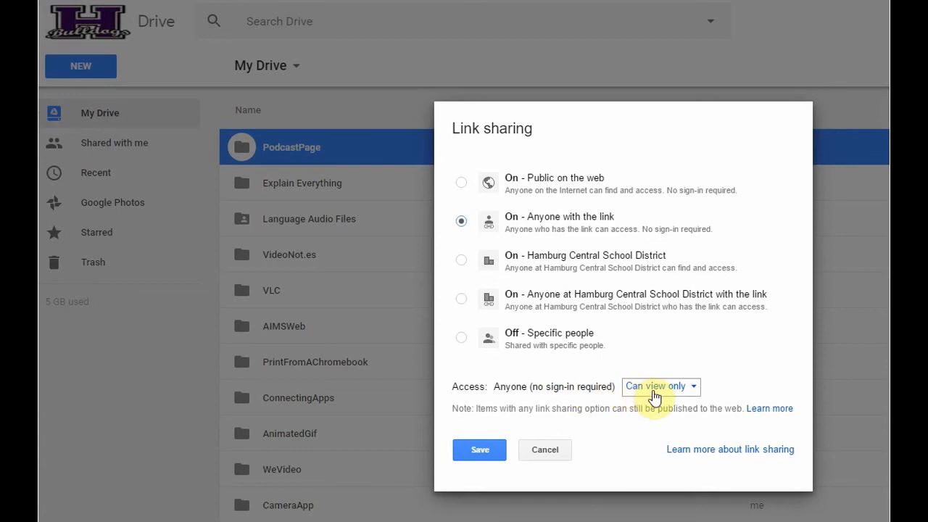
{"action": "left_click", "coordinate": [655, 385]}
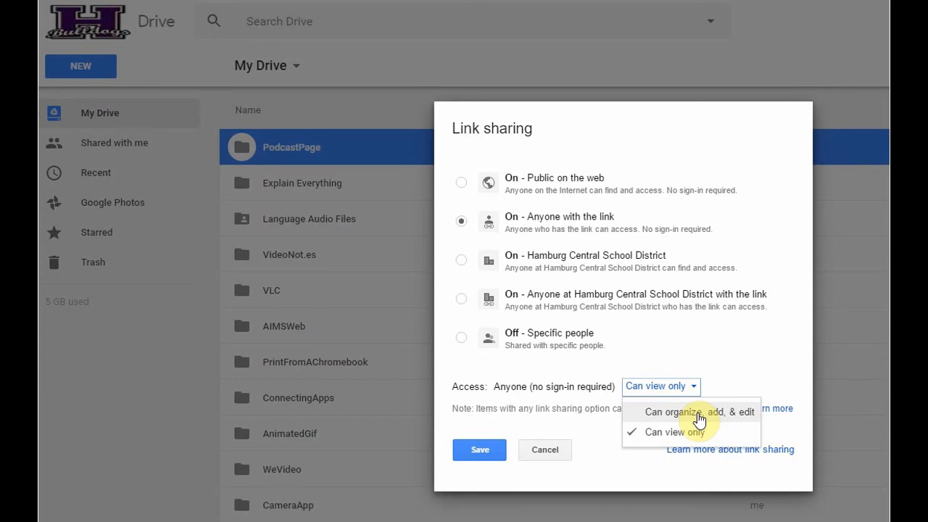
{"action": "mouse_move", "coordinate": [694, 432]}
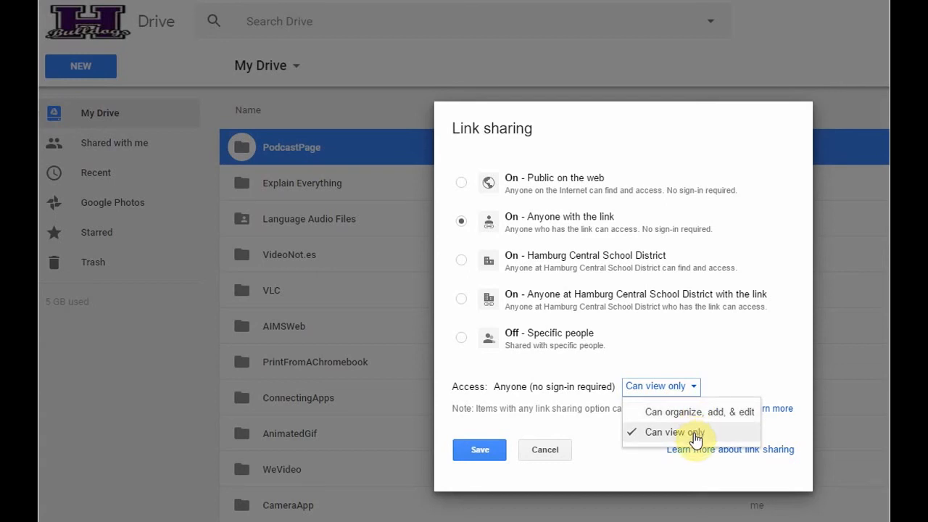
{"action": "left_click", "coordinate": [673, 433]}
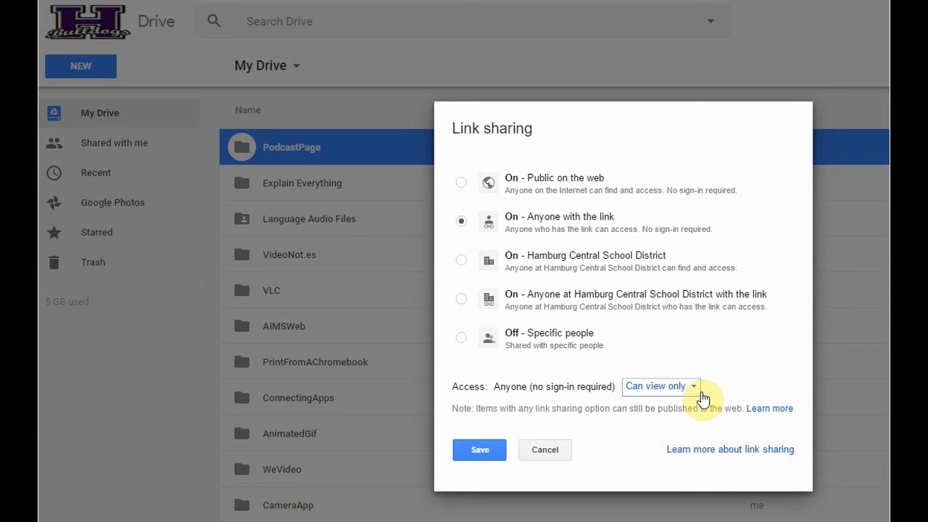
{"action": "left_click", "coordinate": [479, 450]}
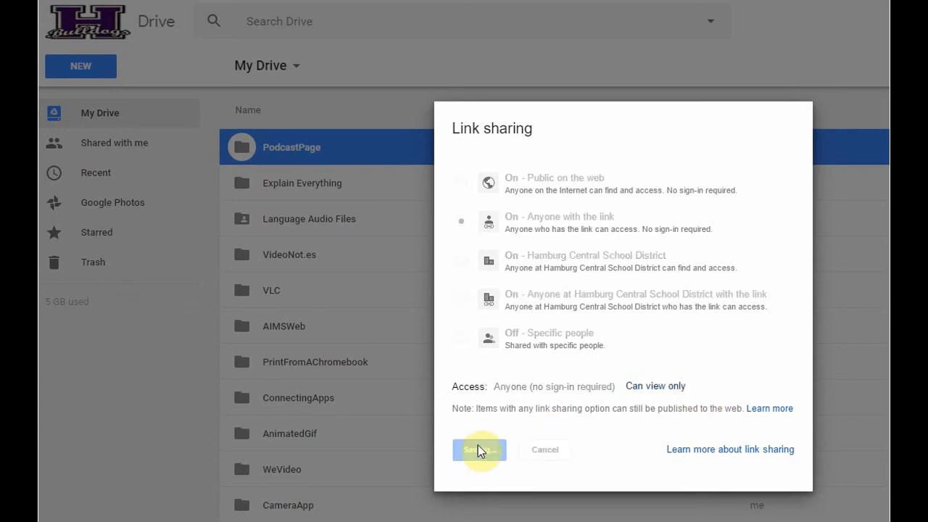
- Confirm anyone with the link can view and select the folder's share link
{"action": "left_click", "coordinate": [478, 450]}
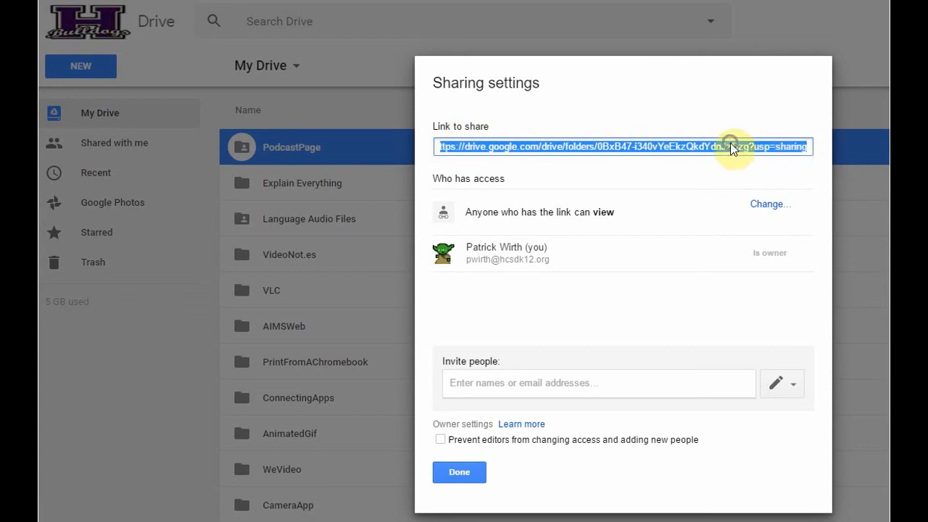
{"action": "mouse_move", "coordinate": [621, 203]}
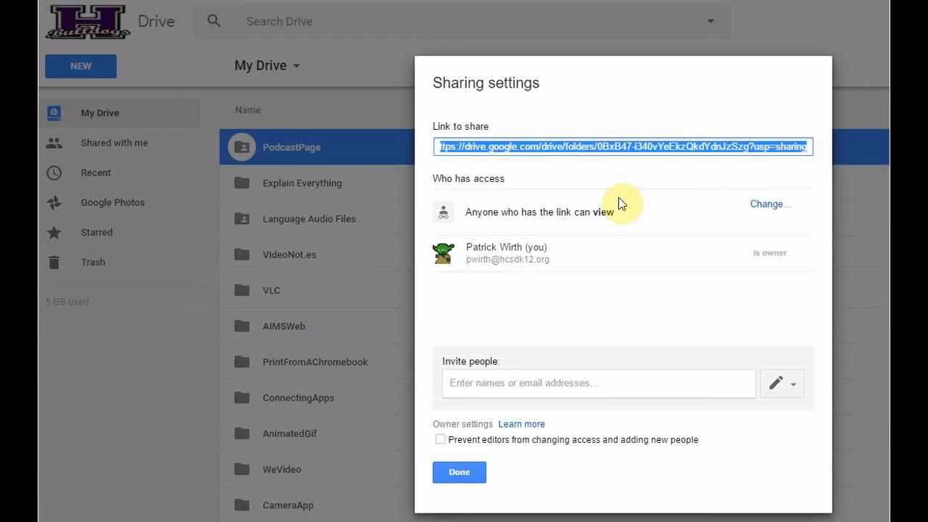